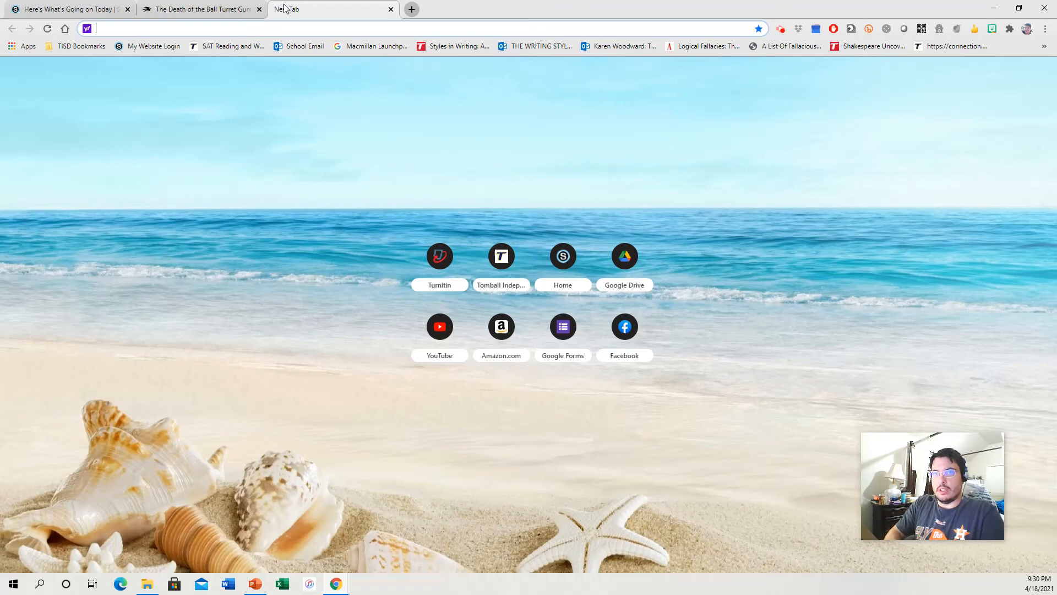
# - Search the web for 'ball turret gunners world war 2' from a new tab
pyautogui.write('ball turret')
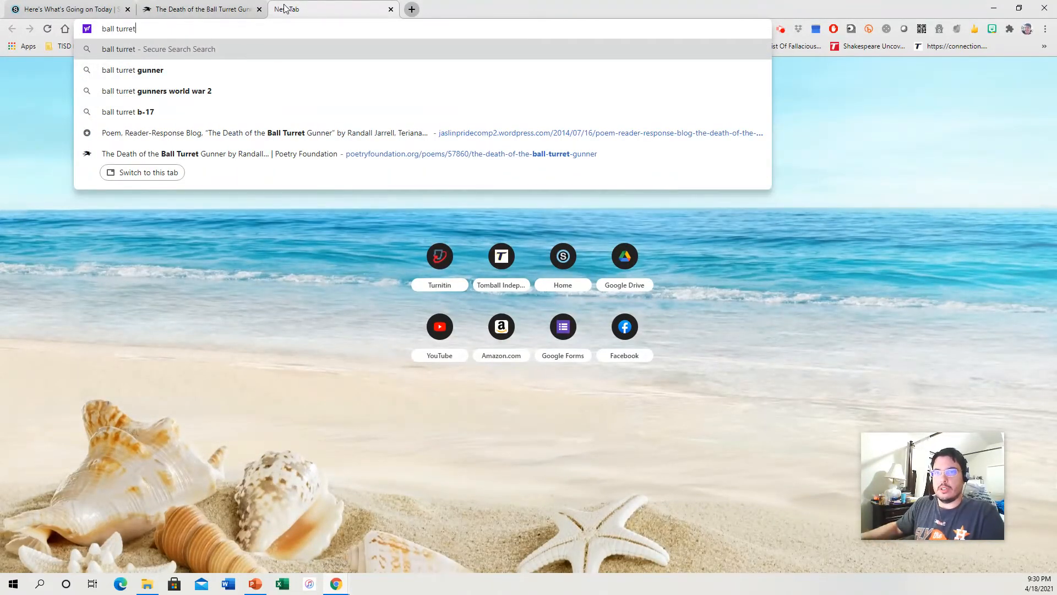
pyautogui.click(156, 91)
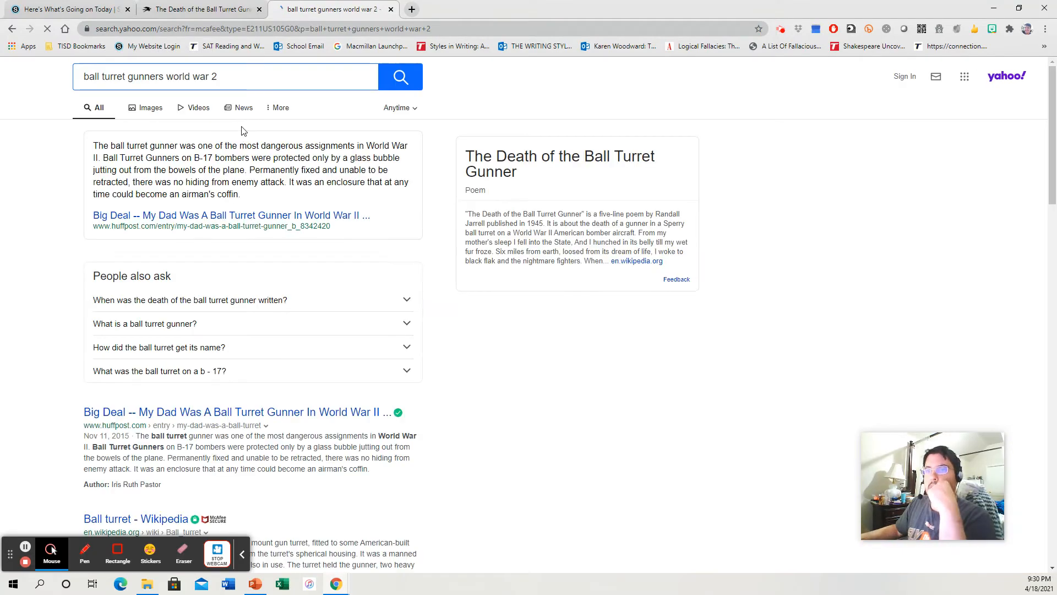
# - Switch to image results for ball turret gunners and scroll through the photos
pyautogui.click(150, 108)
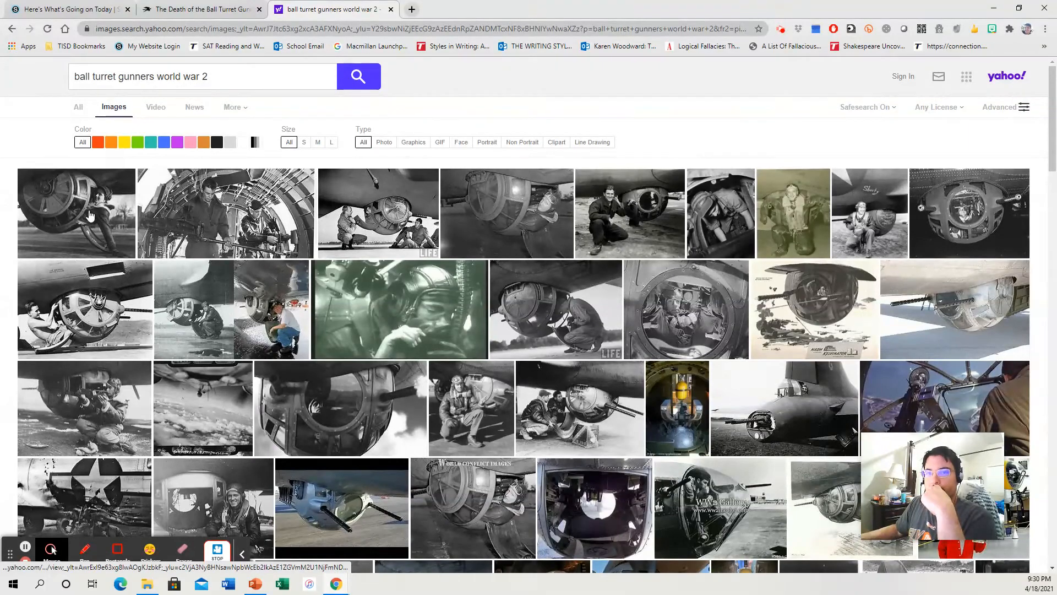
pyautogui.scroll(-3)
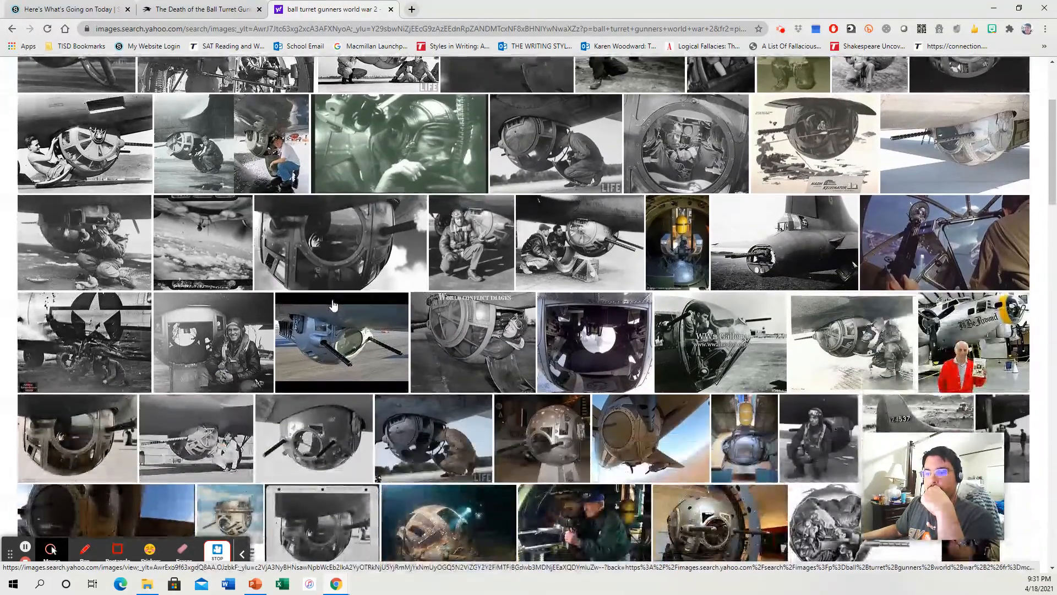
pyautogui.scroll(-3)
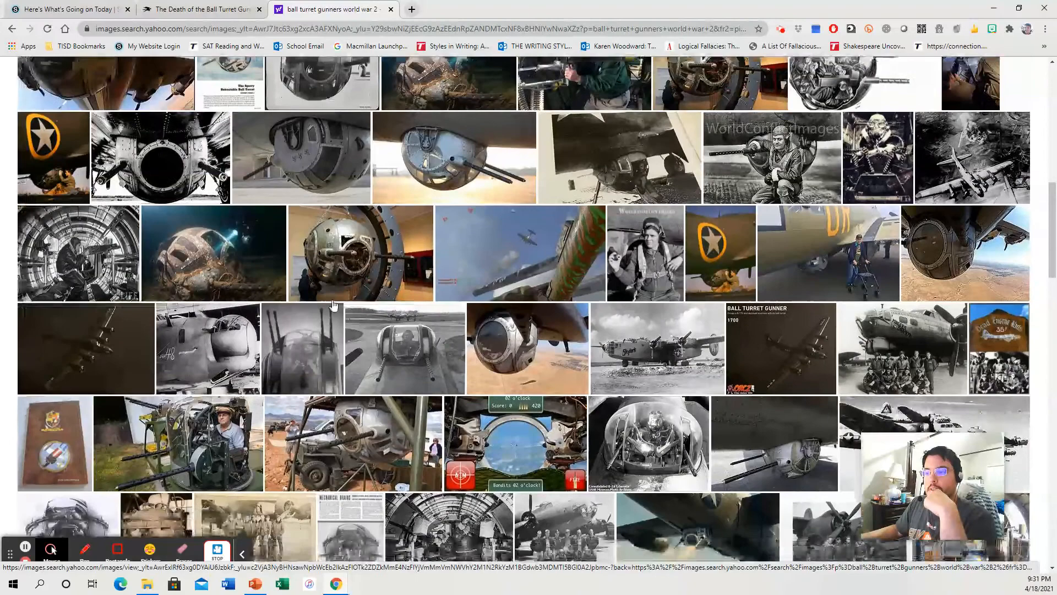
pyautogui.scroll(-3)
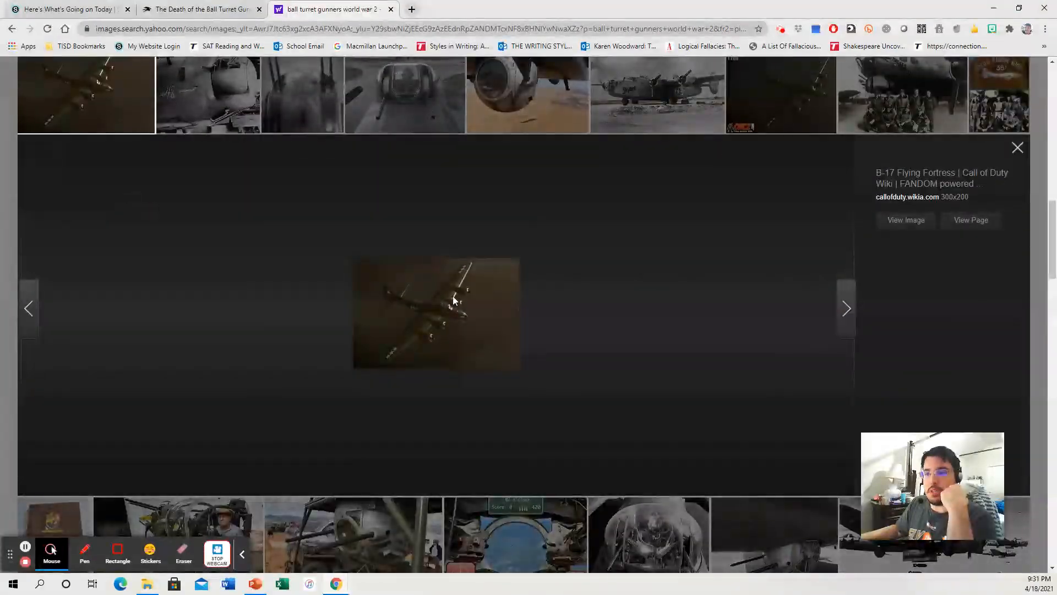
# - Close the B-17 preview and enlarge the photo of a gunner inside a turret
pyautogui.click(1017, 148)
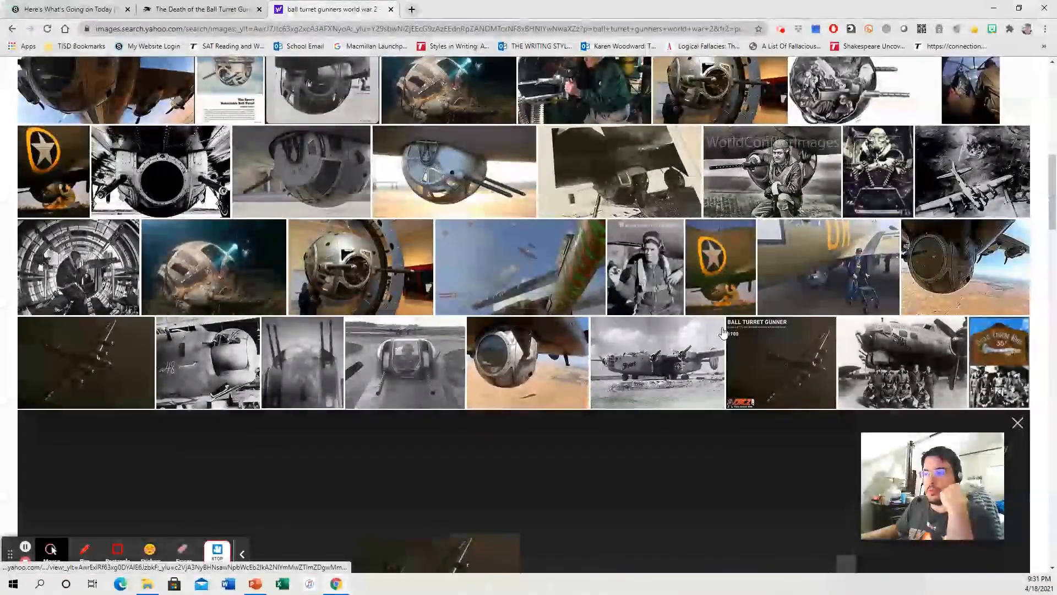
pyautogui.click(781, 363)
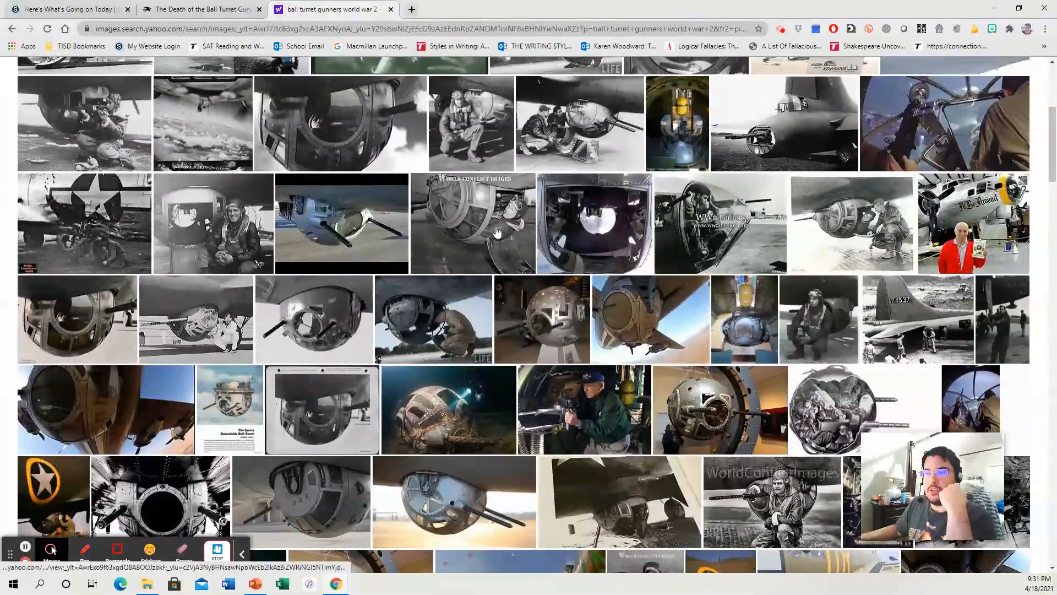
pyautogui.click(473, 222)
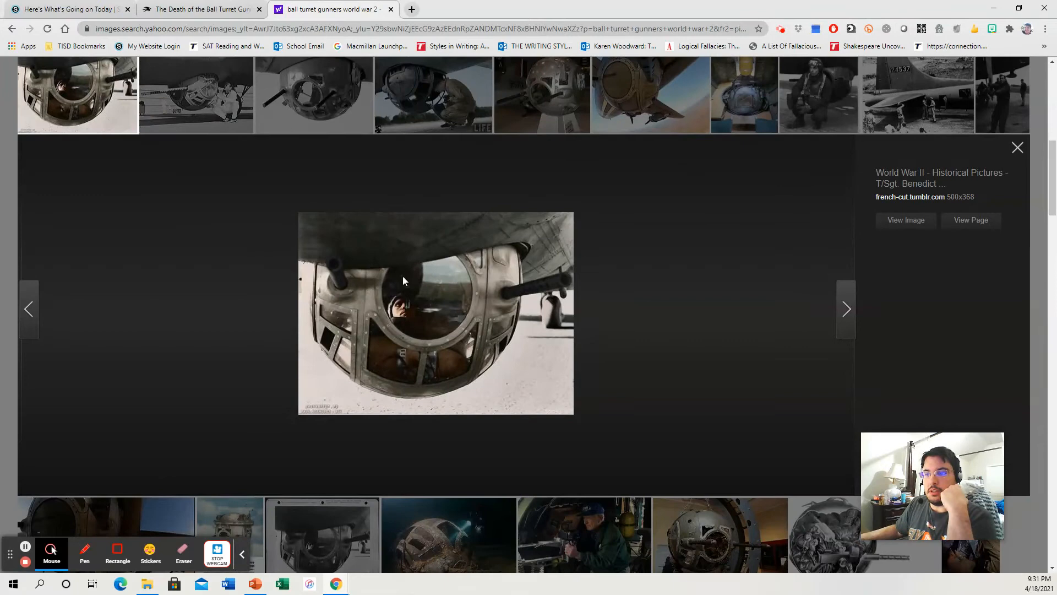
pyautogui.moveTo(513, 213)
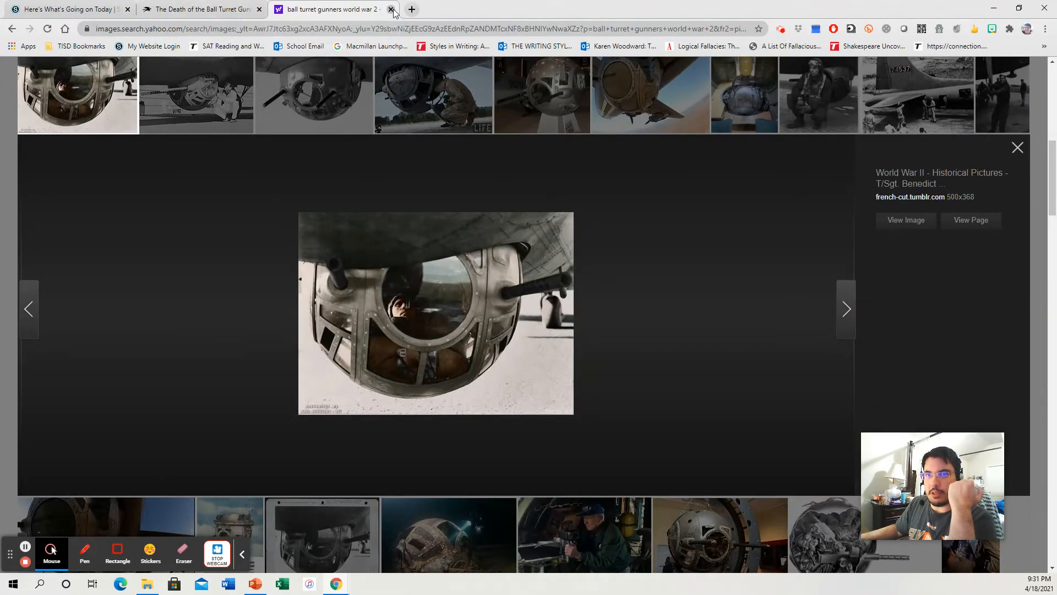
# - Return to the poem and highlight 'black flak and the' in line four
pyautogui.click(385, 9)
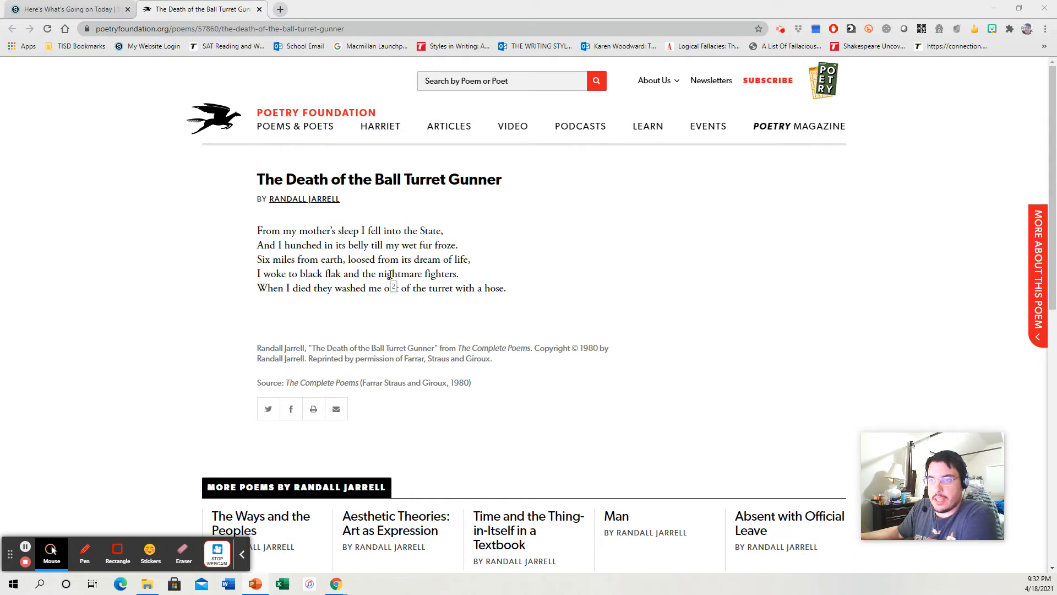
pyautogui.moveTo(298, 273); pyautogui.dragTo(372, 273)
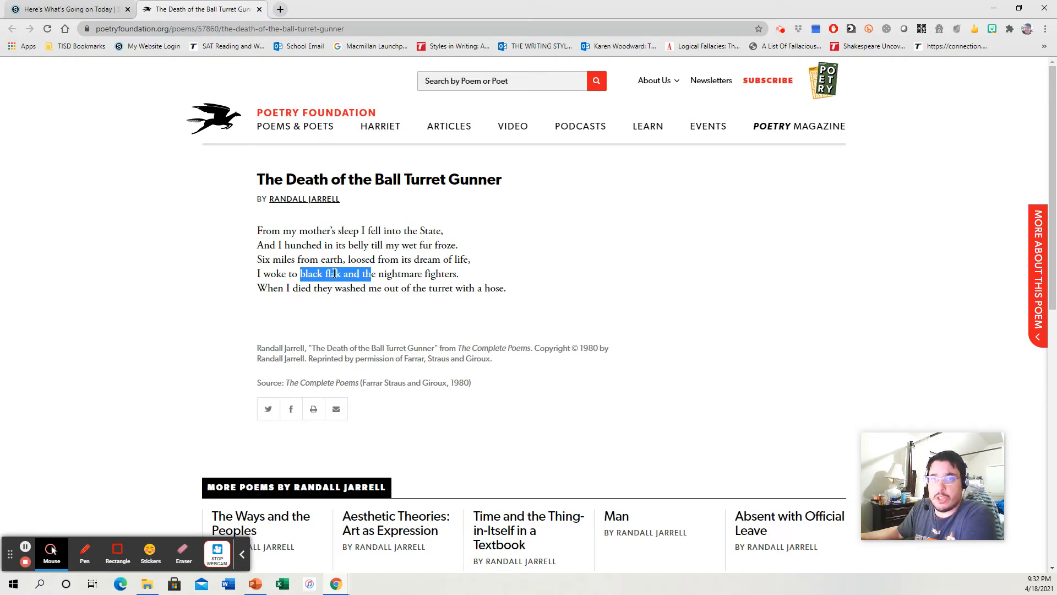
pyautogui.moveTo(370, 293)
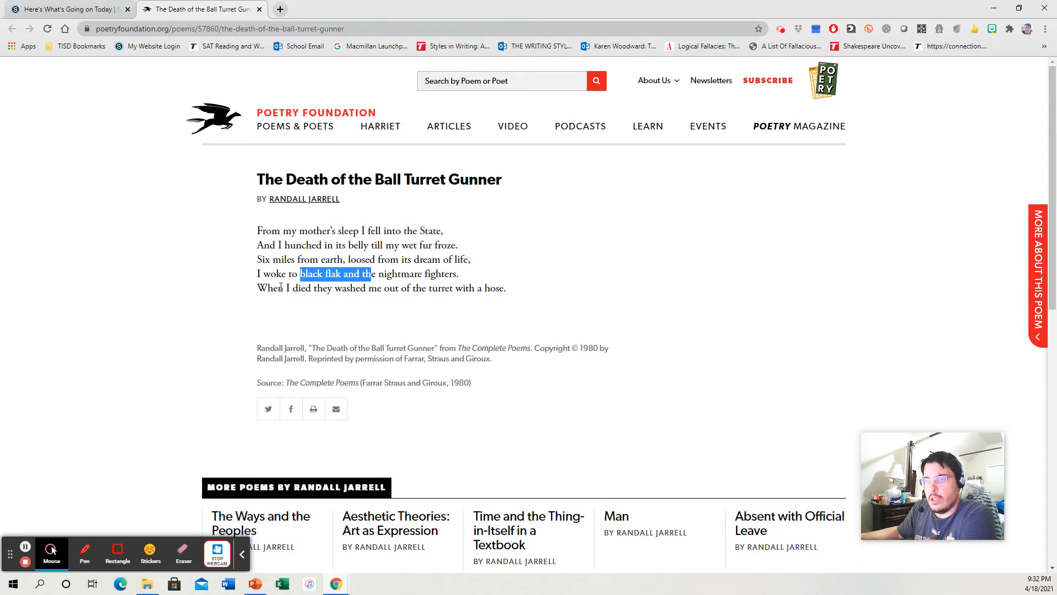
pyautogui.moveTo(277, 287); pyautogui.dragTo(507, 287)
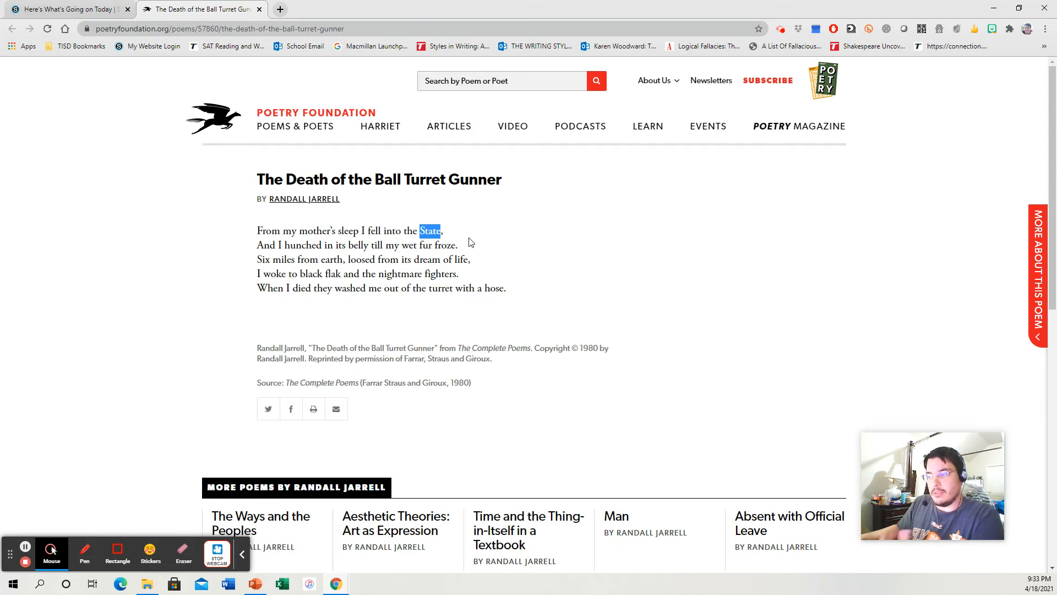
pyautogui.moveTo(458, 243)
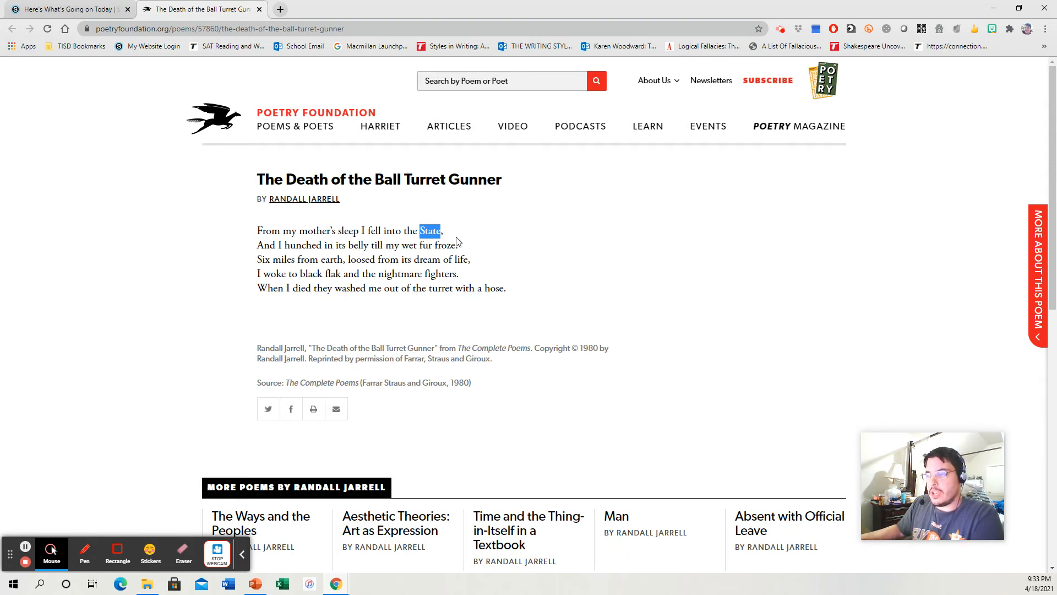
pyautogui.moveTo(453, 240)
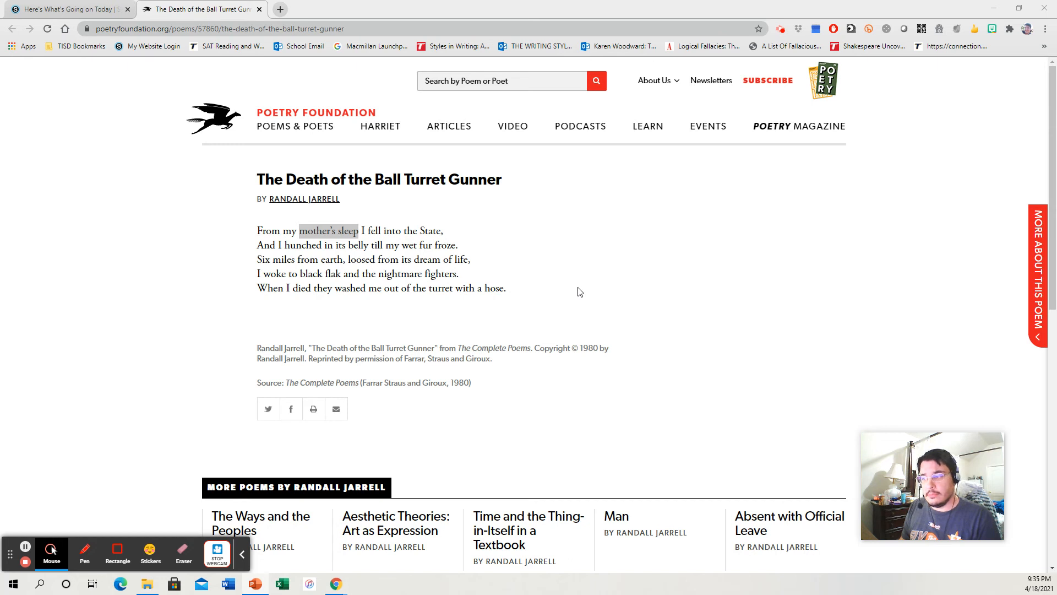
pyautogui.moveTo(663, 302)
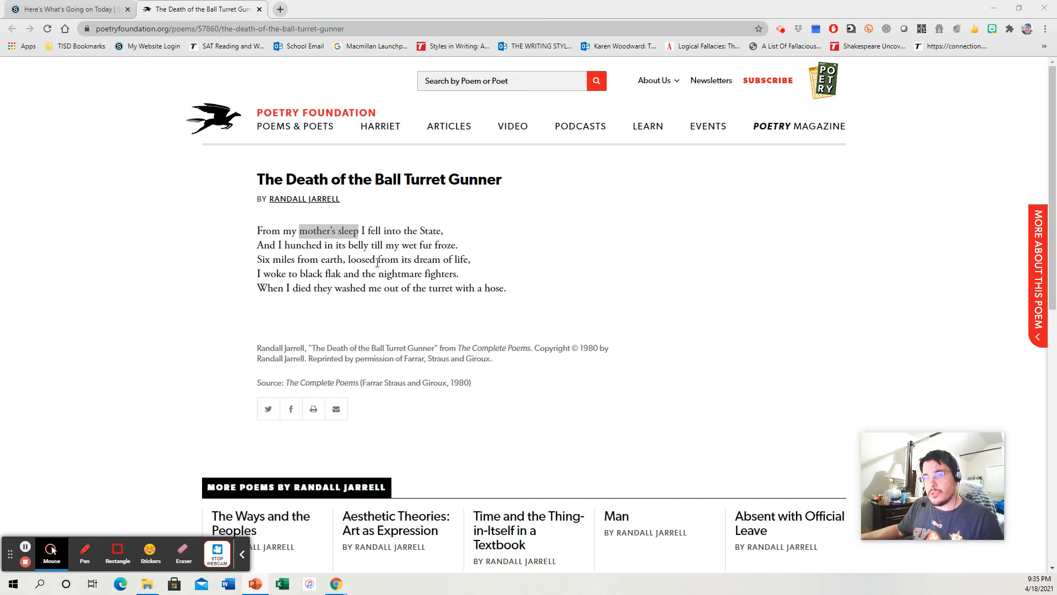
# - Highlight the closing line about being washed out of the turret with a hose
pyautogui.moveTo(269, 287); pyautogui.dragTo(505, 287)
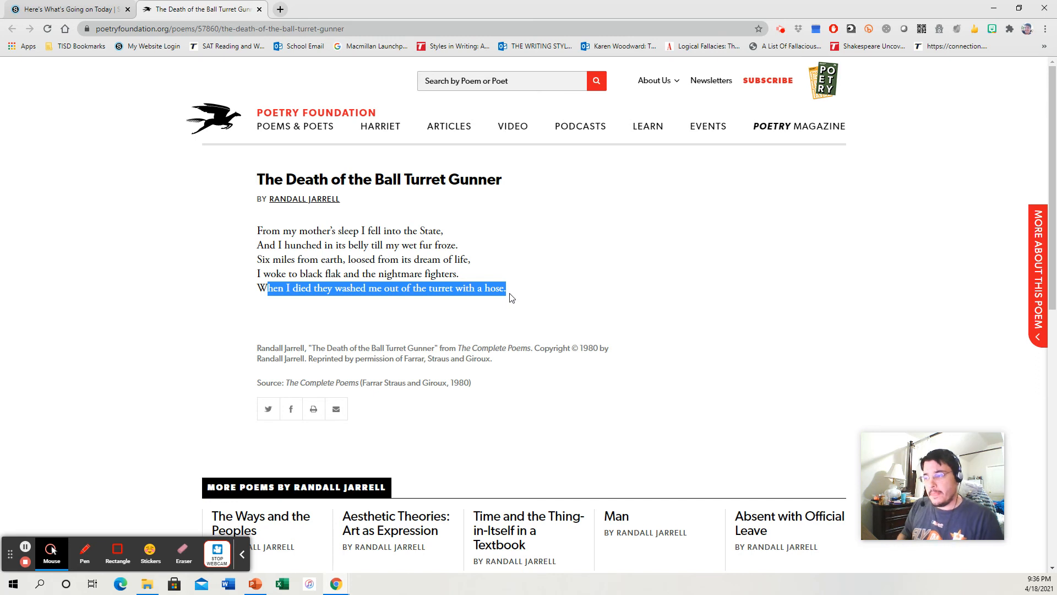
pyautogui.moveTo(225, 286)
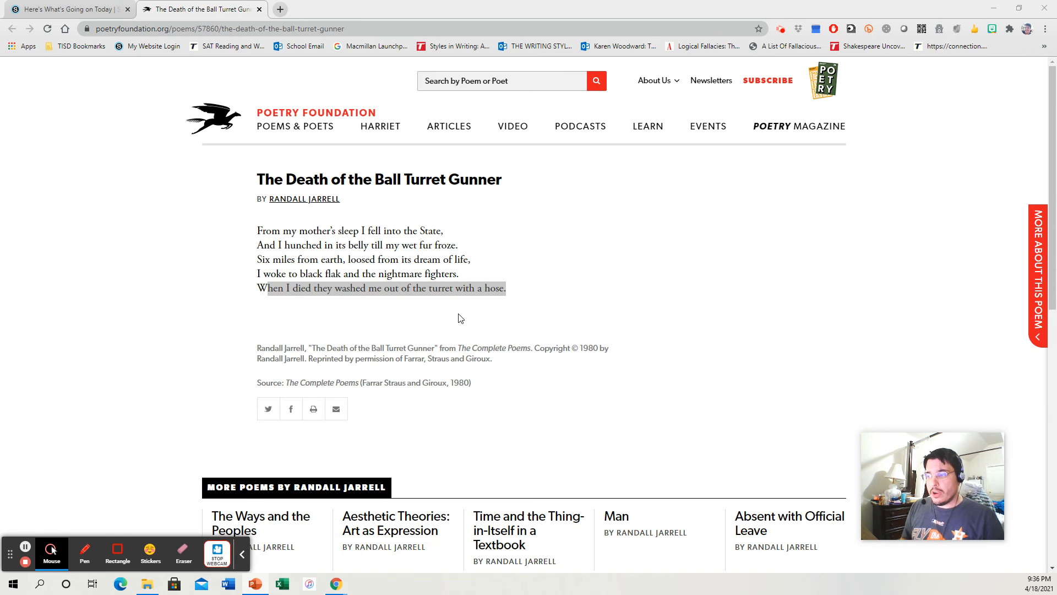
# - Highlight line two, then 'loosed from its dream of life' in line three
pyautogui.moveTo(309, 231); pyautogui.dragTo(357, 230)
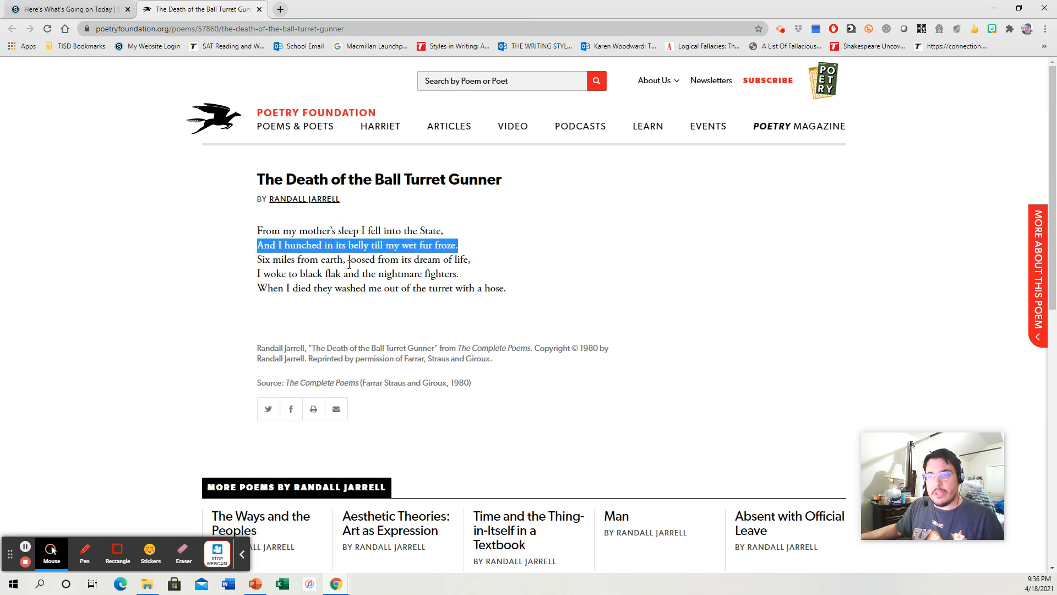
pyautogui.moveTo(275, 259); pyautogui.dragTo(471, 259)
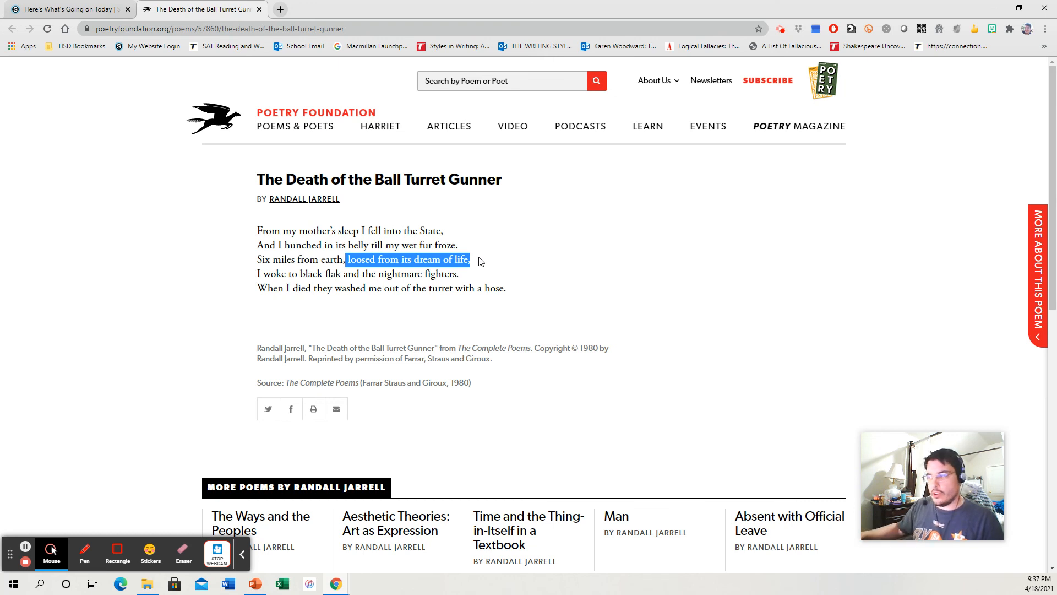
pyautogui.moveTo(778, 251)
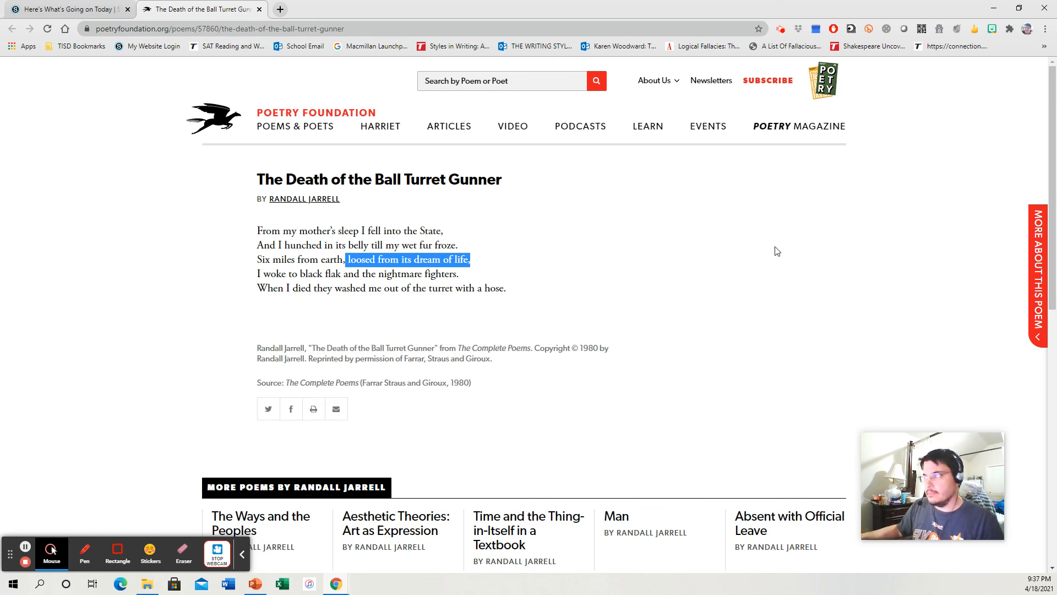